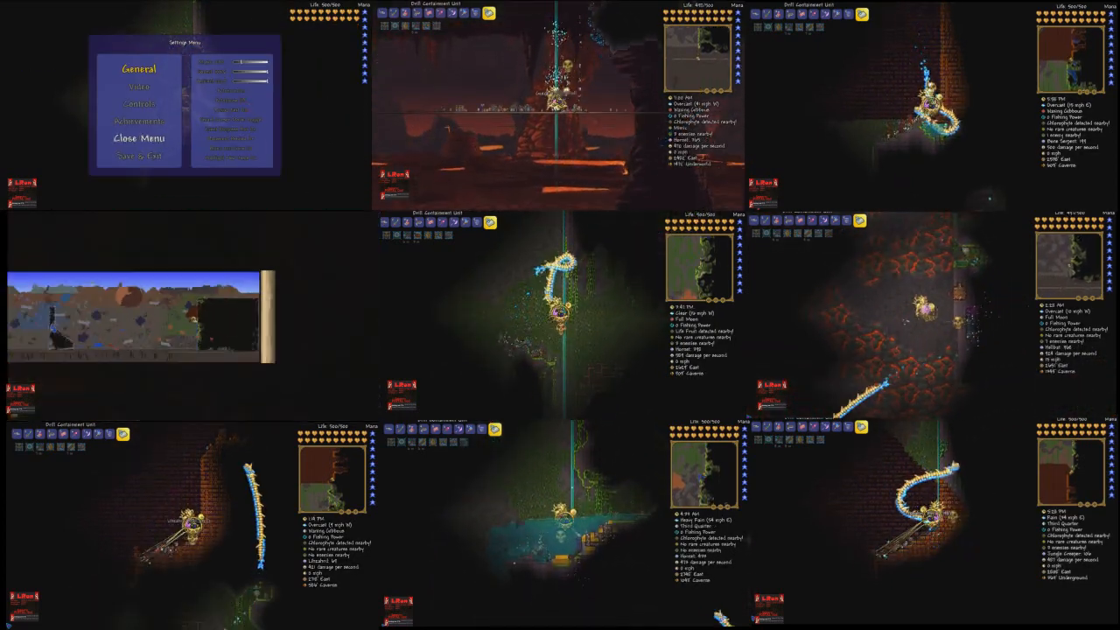
Open the top-middle player's inventory and switch the top-left Settings Menu to the Video tab.
left_click(138, 86)
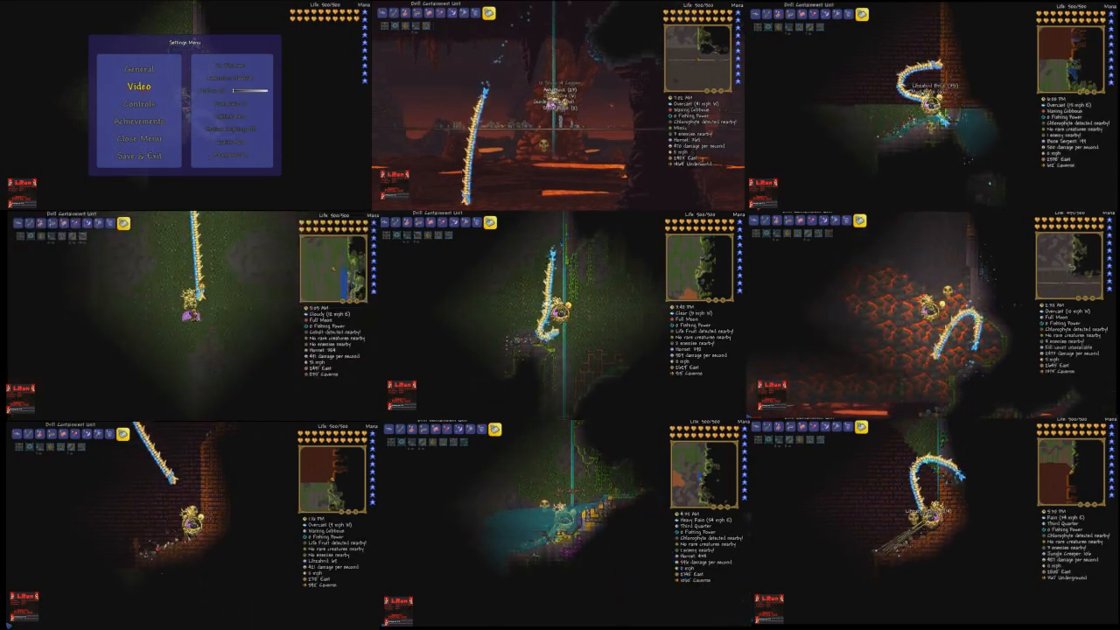
left_click(138, 103)
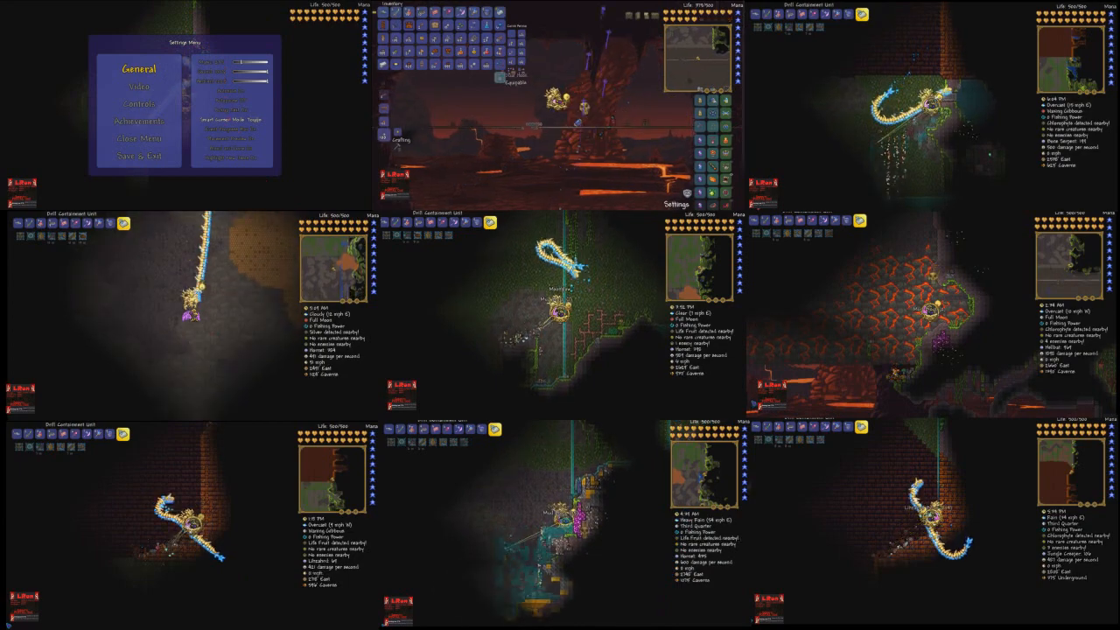
left_click(139, 85)
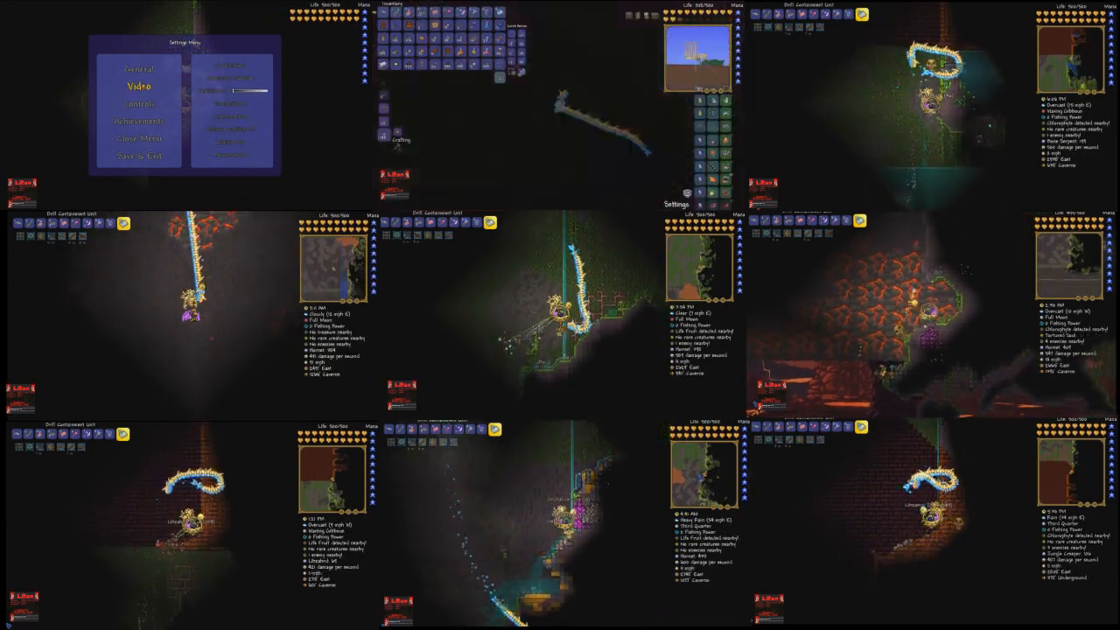